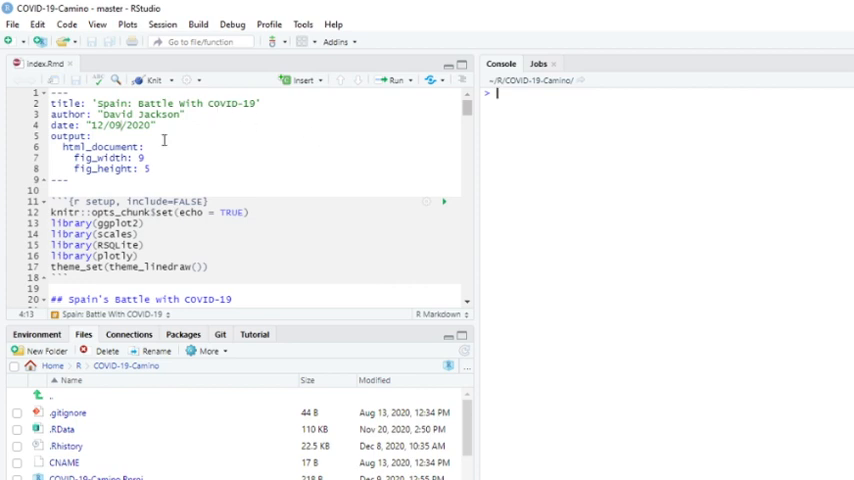
# - Knit index.Rmd into an HTML report while the R Markdown chunks render
pyautogui.click(150, 80)
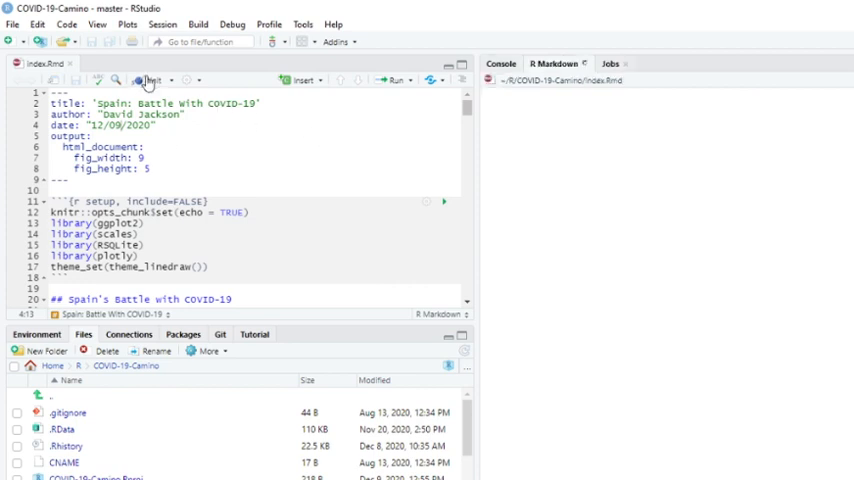
pyautogui.click(148, 80)
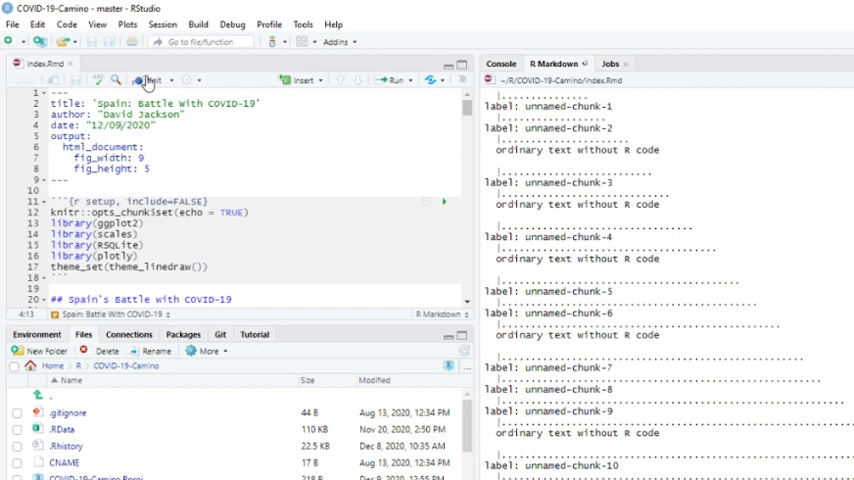
pyautogui.click(148, 79)
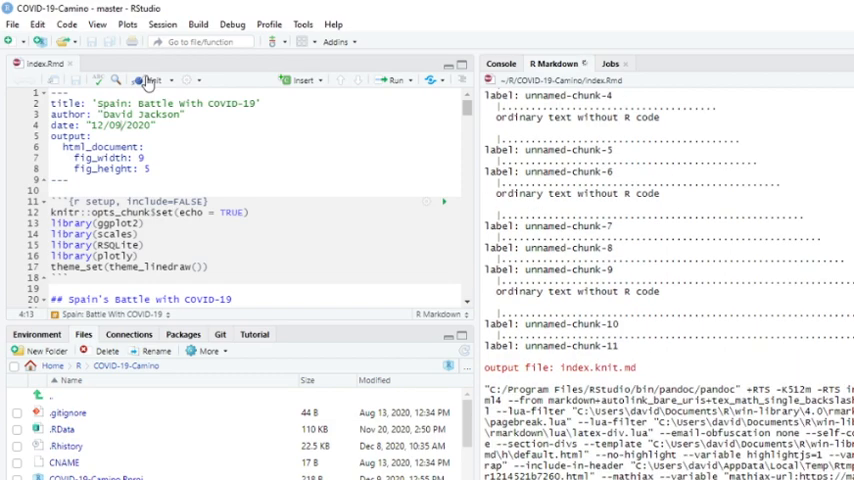
pyautogui.click(147, 80)
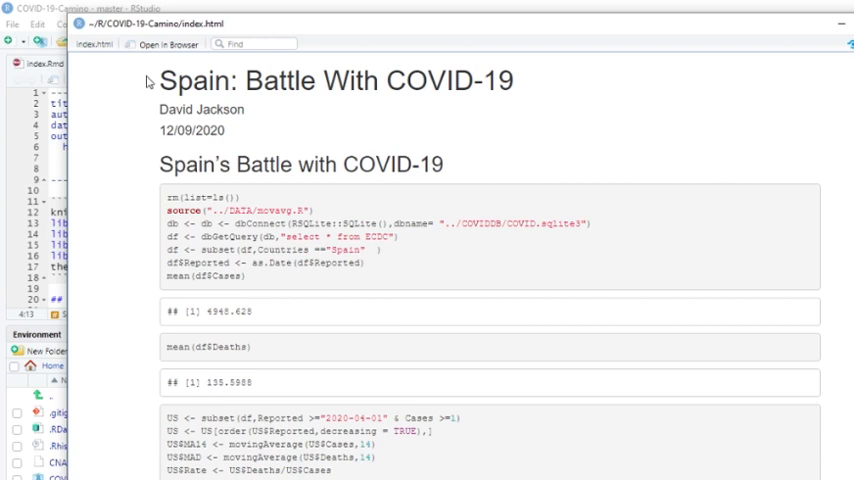
pyautogui.moveTo(197, 312)
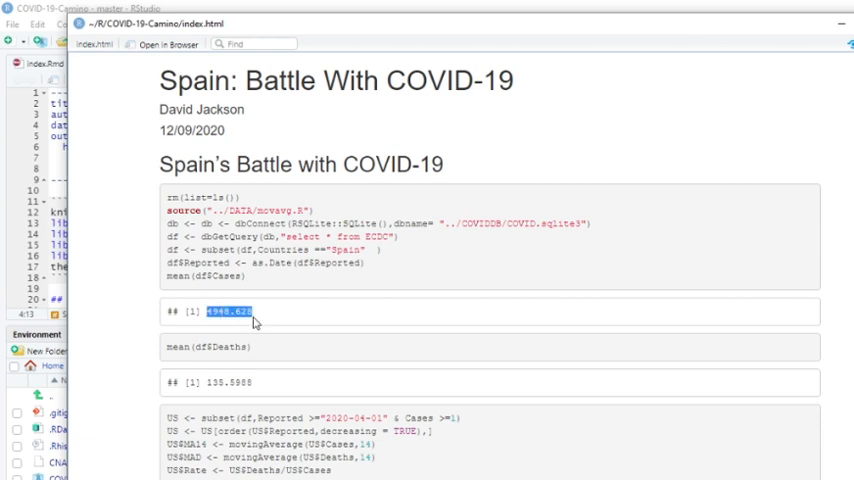
pyautogui.moveTo(256, 345)
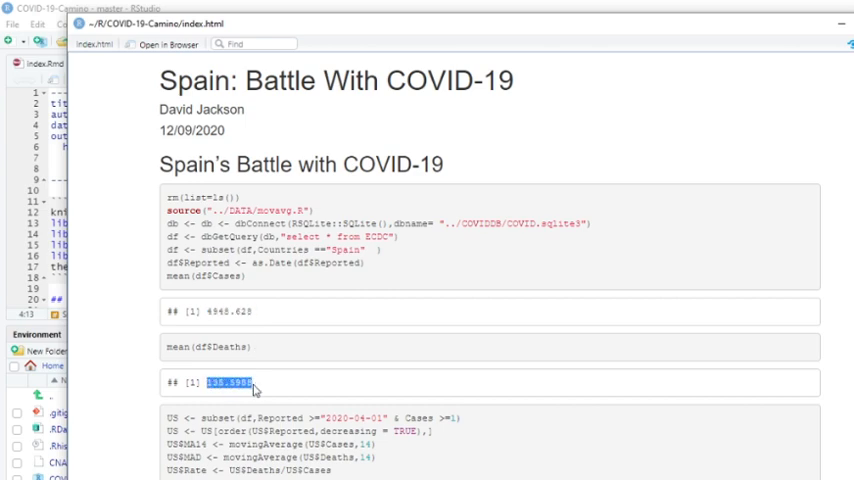
# - Scroll the index.html preview past the mean cases and deaths results to the mortality chart
pyautogui.scroll(-3)
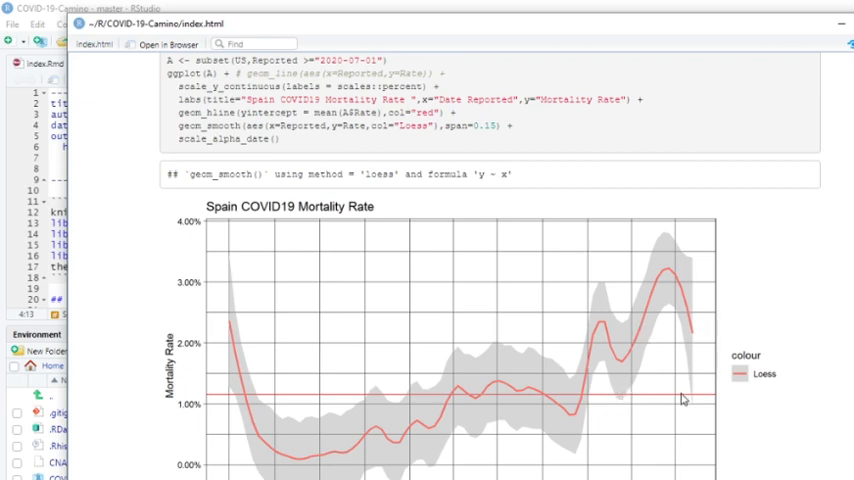
pyautogui.moveTo(687, 334)
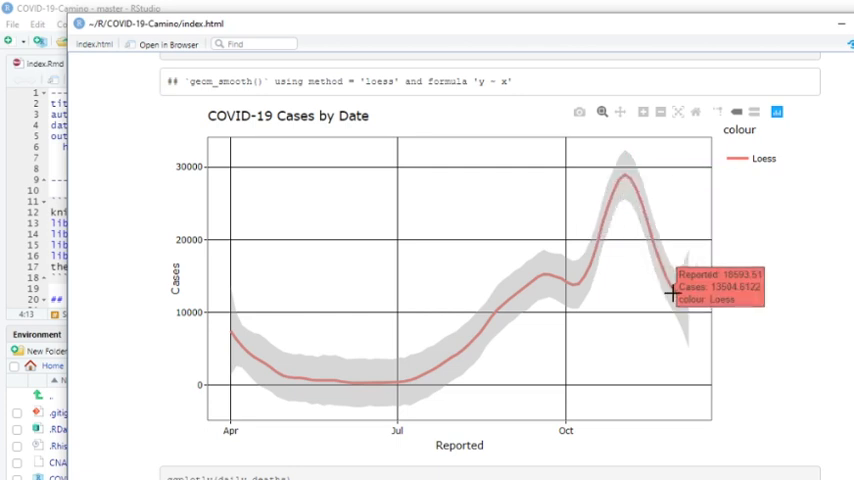
pyautogui.moveTo(520, 232)
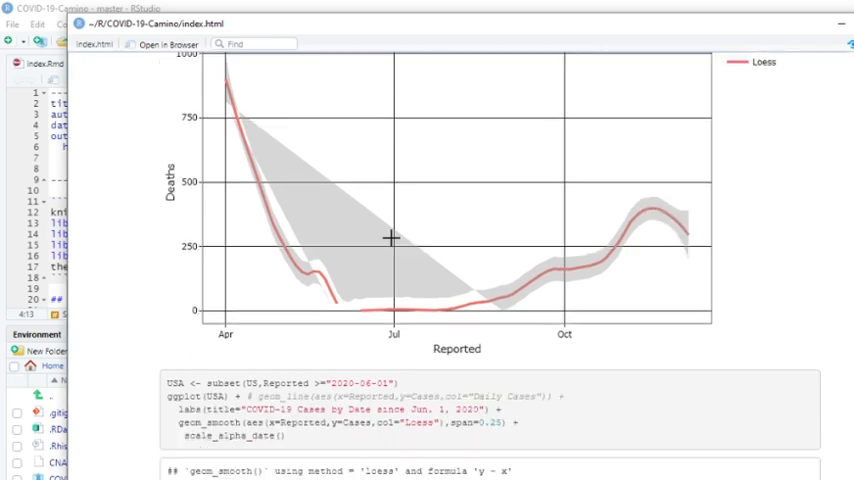
# - Scroll past the mortality, cases-by-date and deaths-by-date charts in the report preview
pyautogui.scroll(-3)
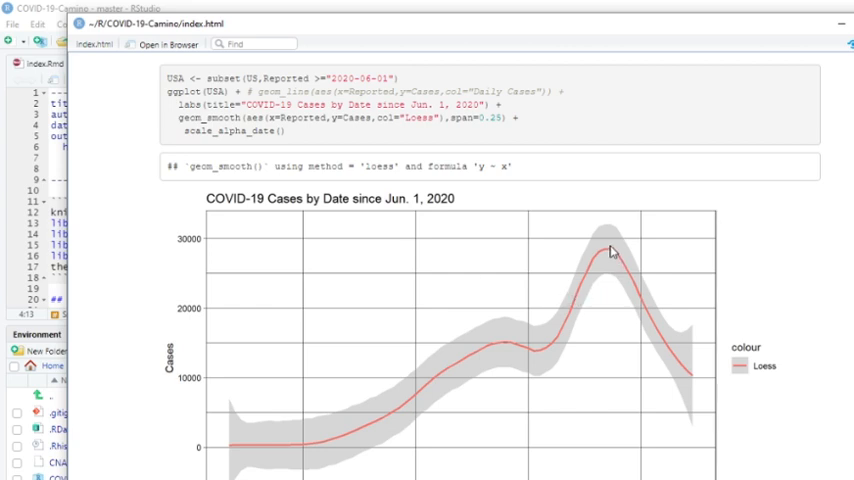
pyautogui.moveTo(644, 284)
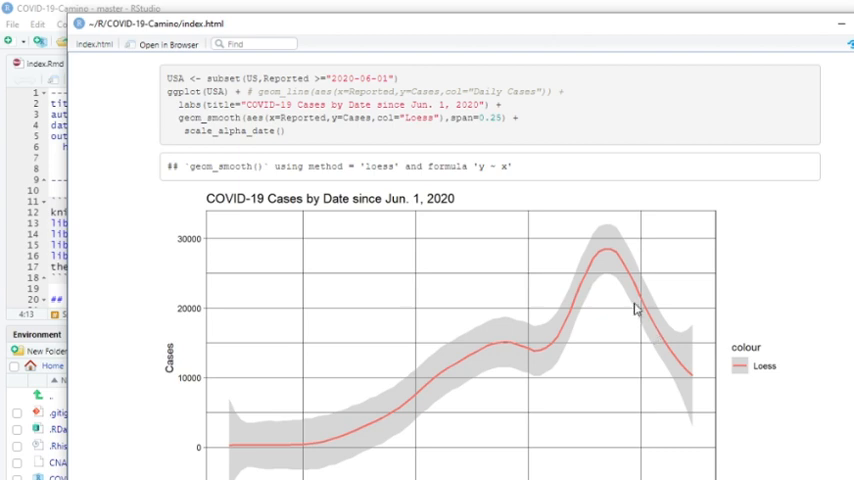
pyautogui.moveTo(648, 326)
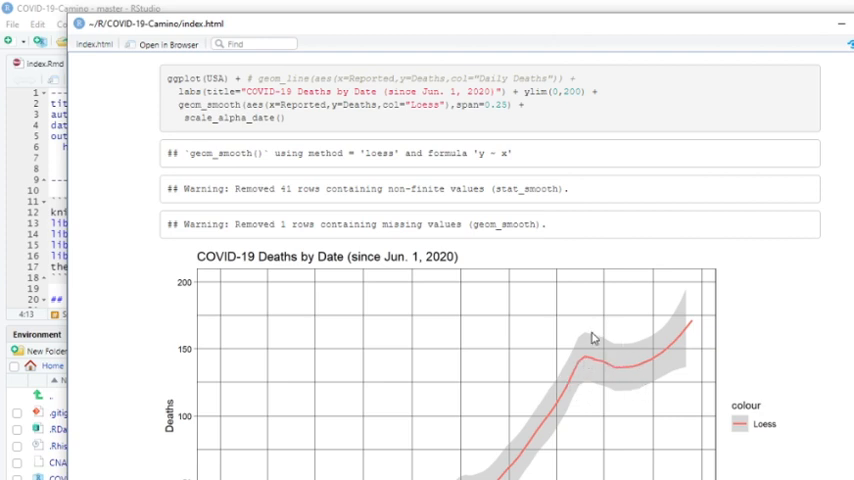
pyautogui.moveTo(600, 356)
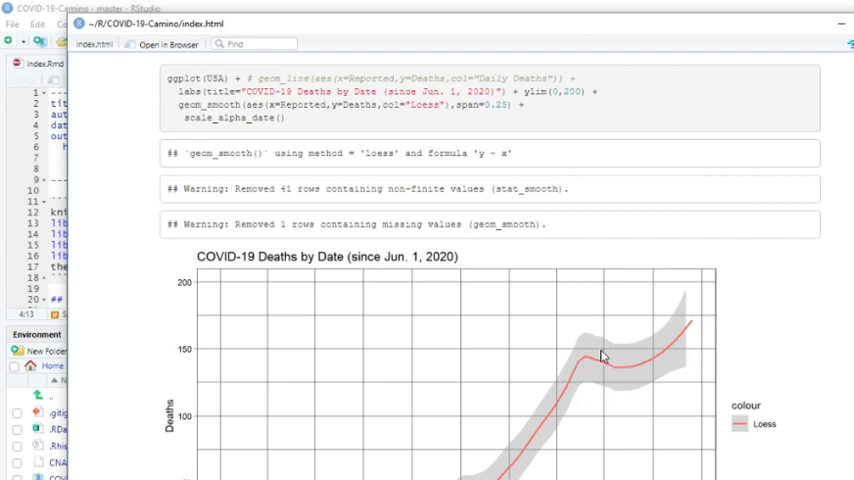
pyautogui.moveTo(443, 338)
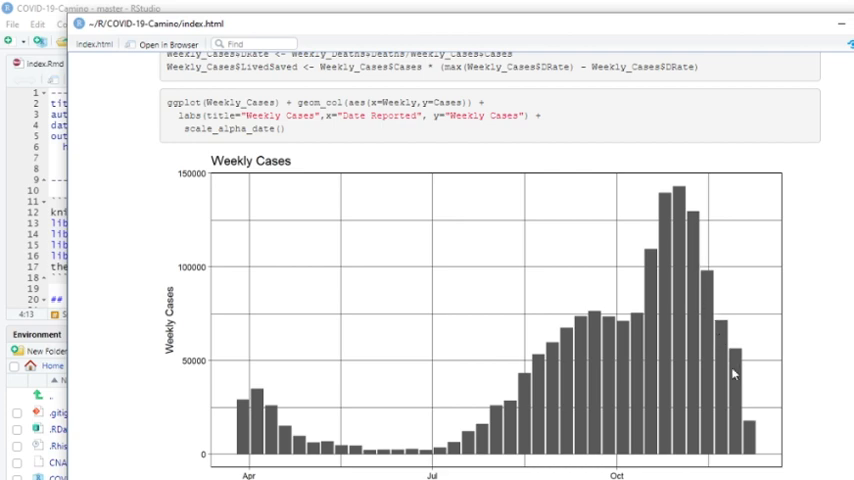
# - Scroll through the Weekly Deaths and Monthly Cases charts, then list changed files under Git
pyautogui.scroll(-3)
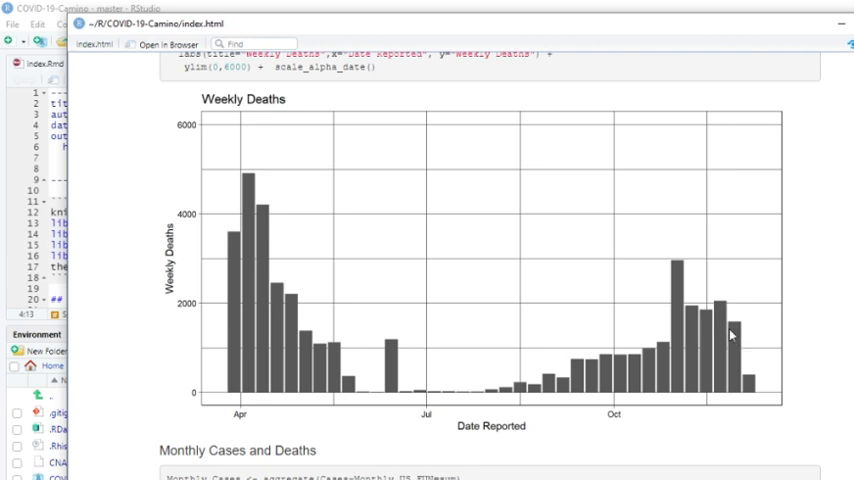
pyautogui.moveTo(733, 337)
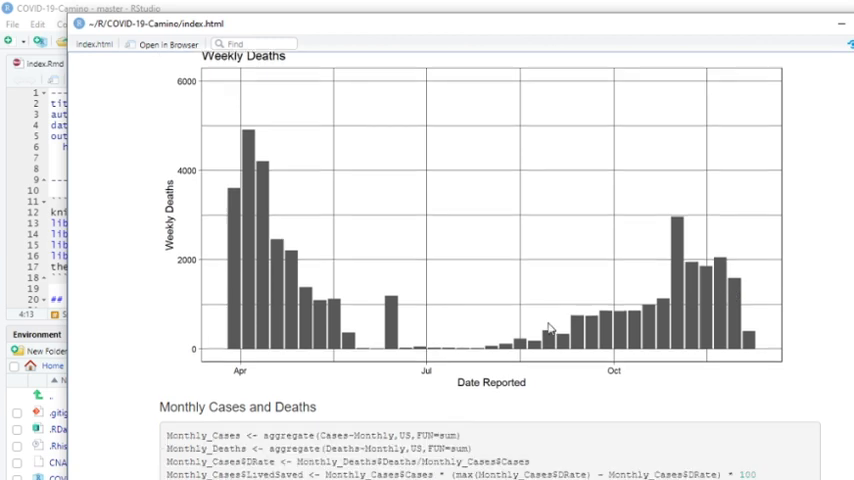
pyautogui.scroll(-3)
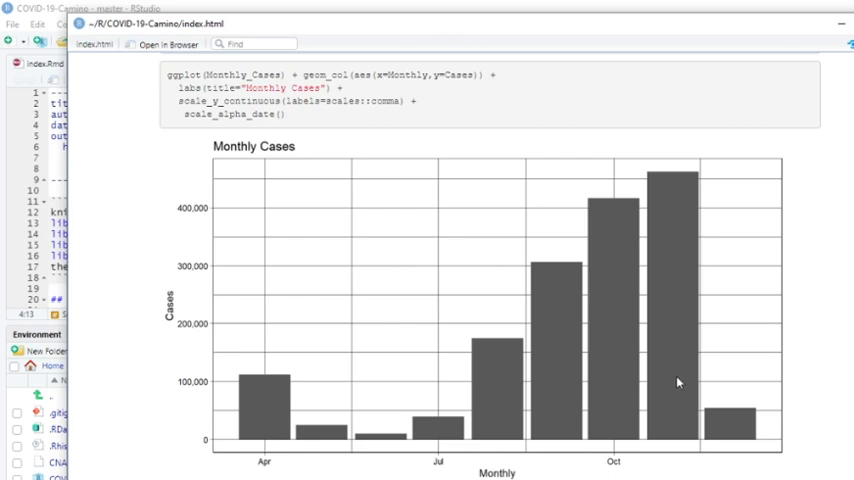
pyautogui.scroll(-3)
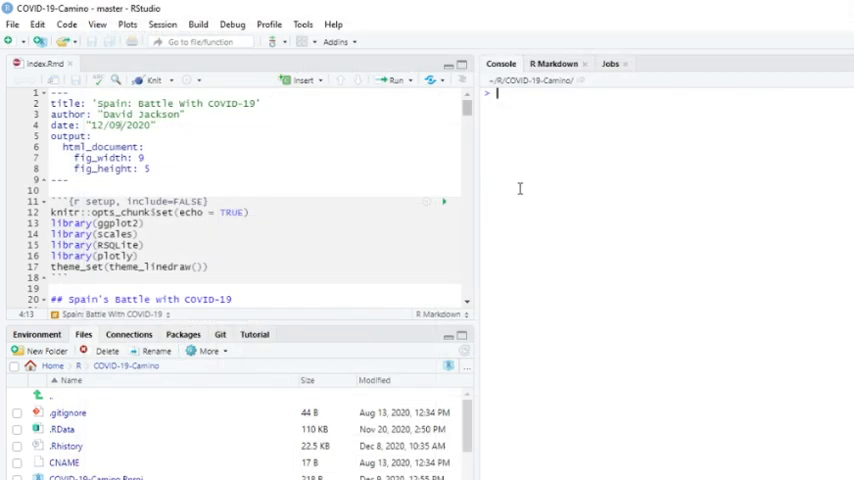
pyautogui.click(219, 334)
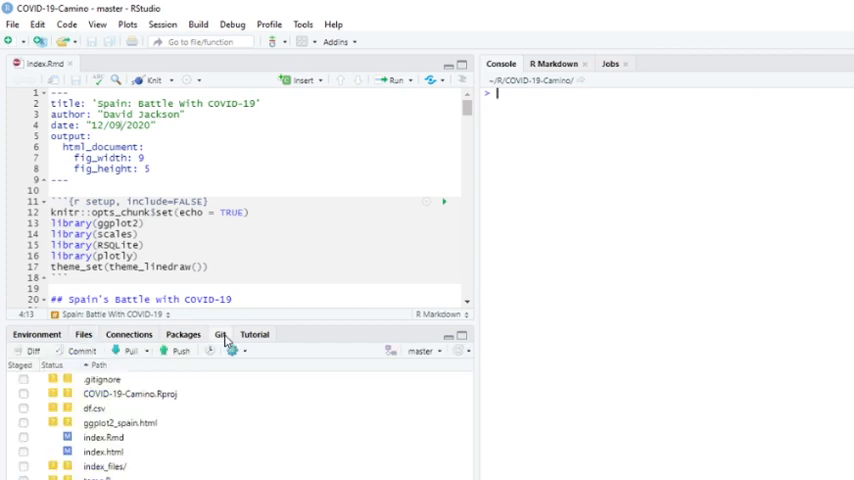